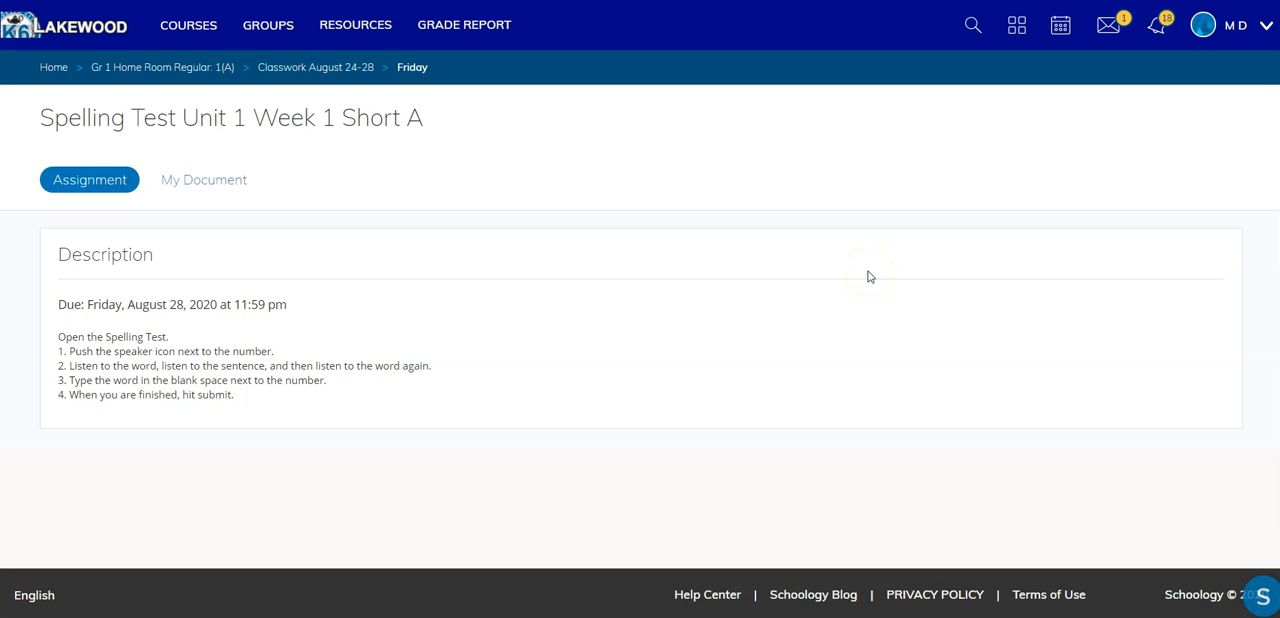
{"action": "mouse_move", "coordinate": [355, 261]}
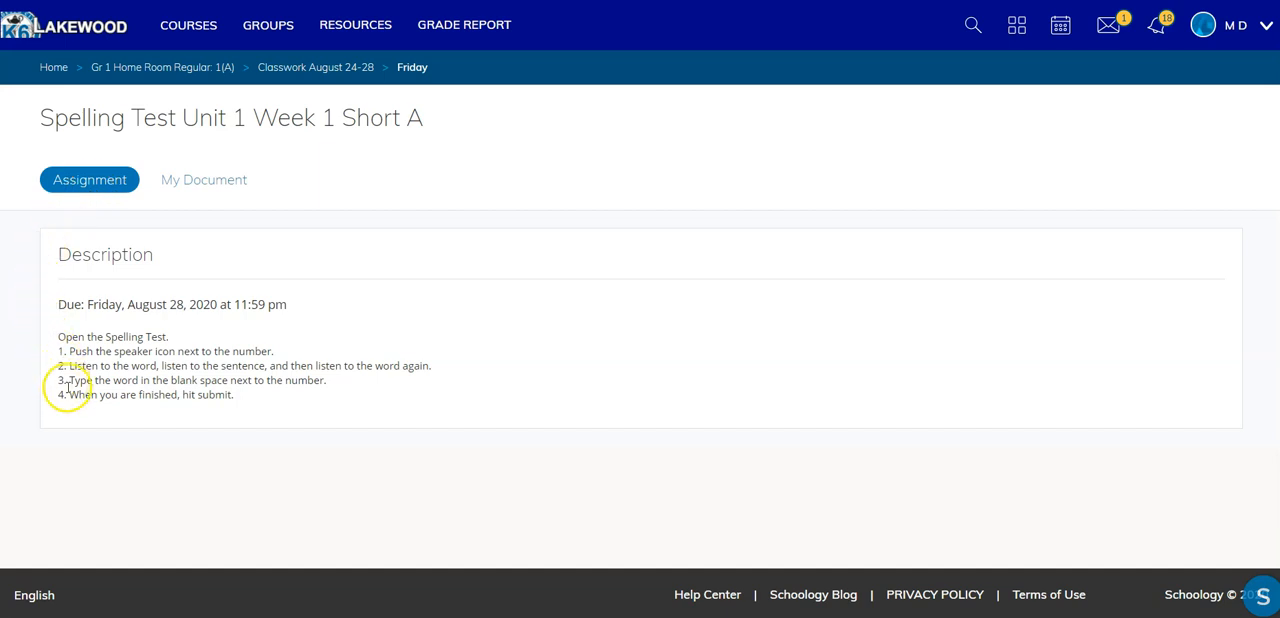
{"action": "mouse_move", "coordinate": [36, 318]}
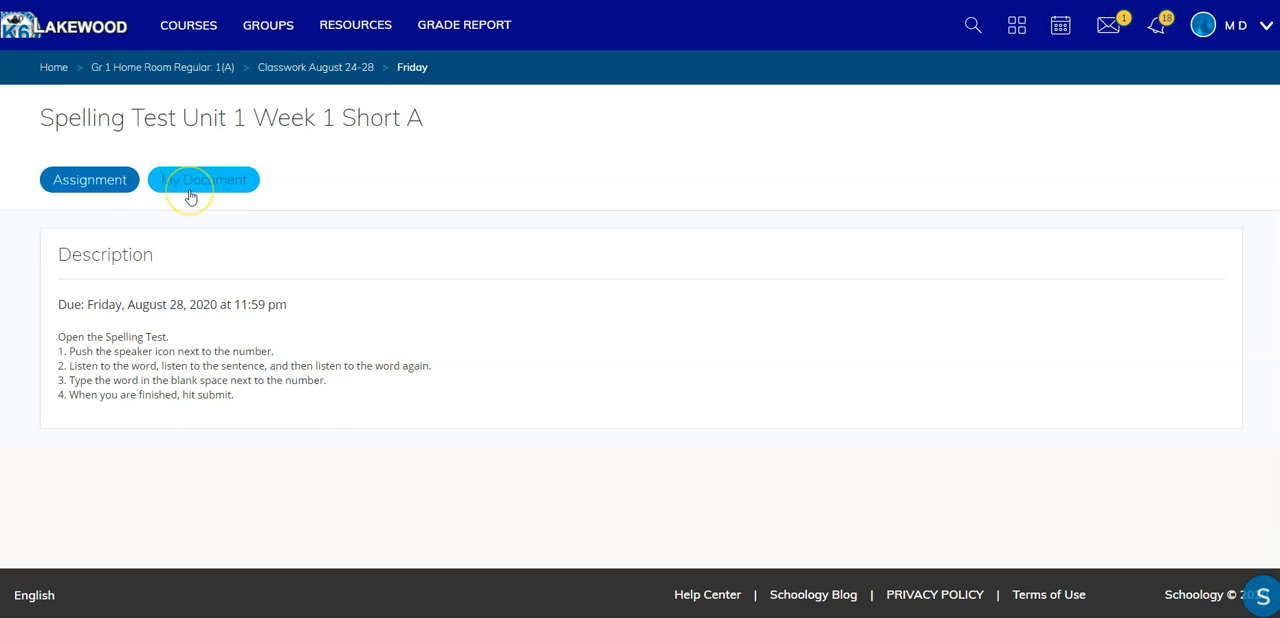
Show my copy of the Weekly Spelling Test and scroll down to the embedded slide
{"action": "left_click", "coordinate": [203, 179]}
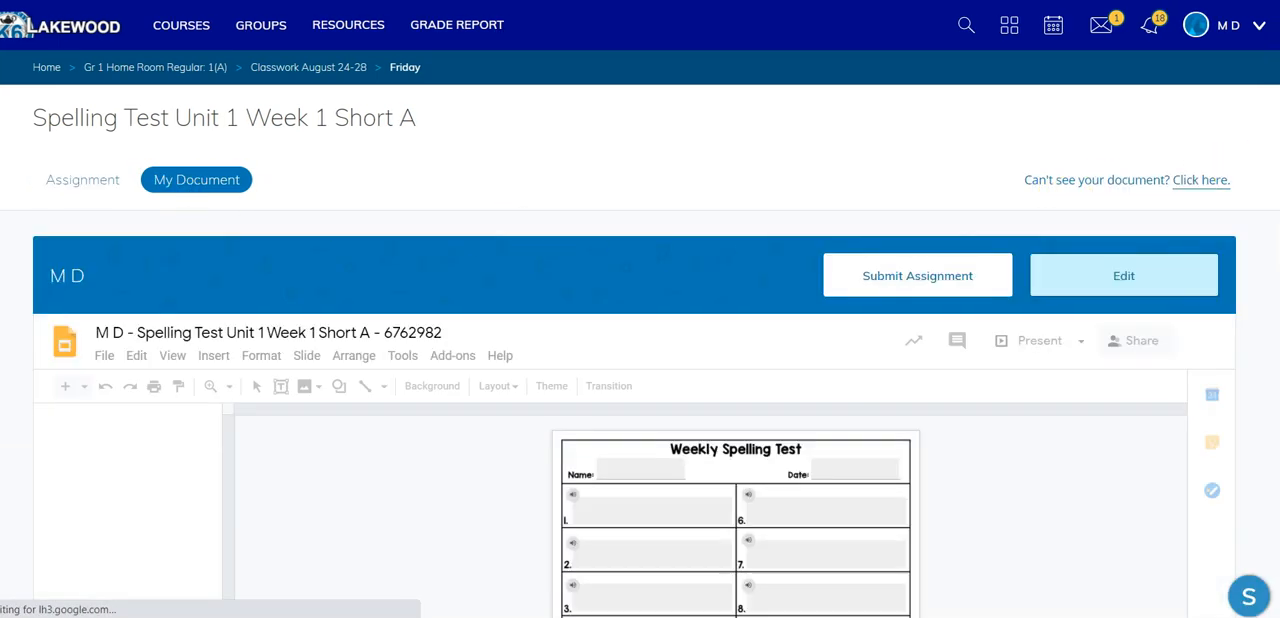
{"action": "scroll", "scroll_direction": "down", "scroll_amount": 3}
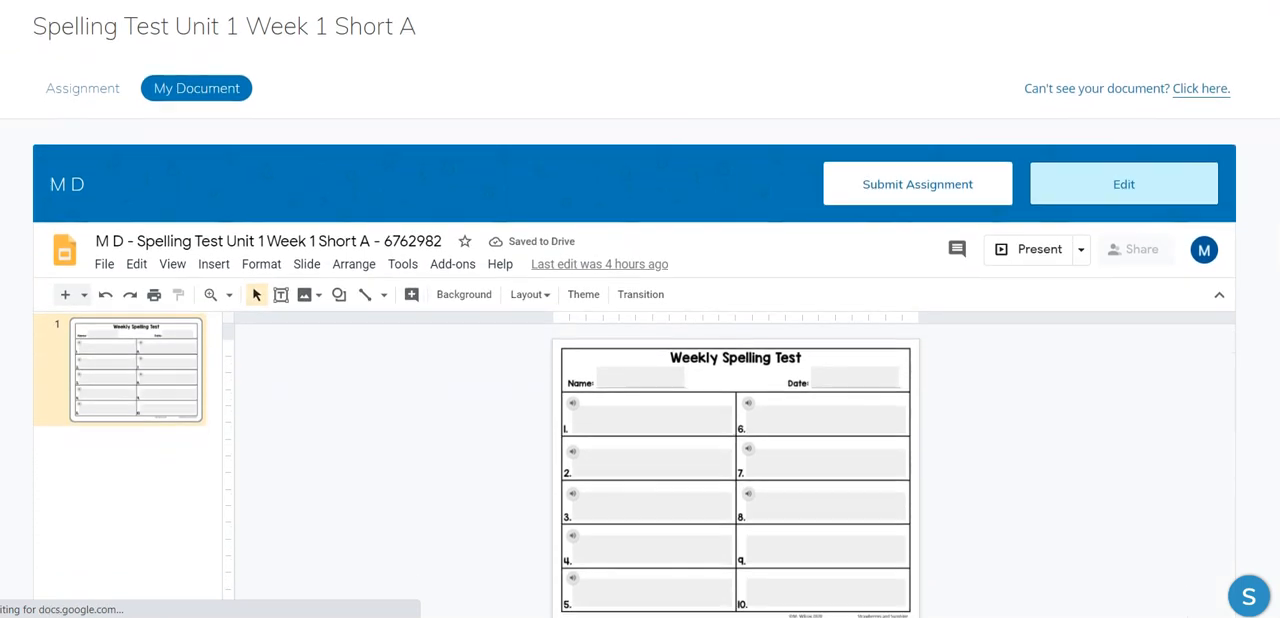
{"action": "scroll", "scroll_direction": "down", "scroll_amount": 3}
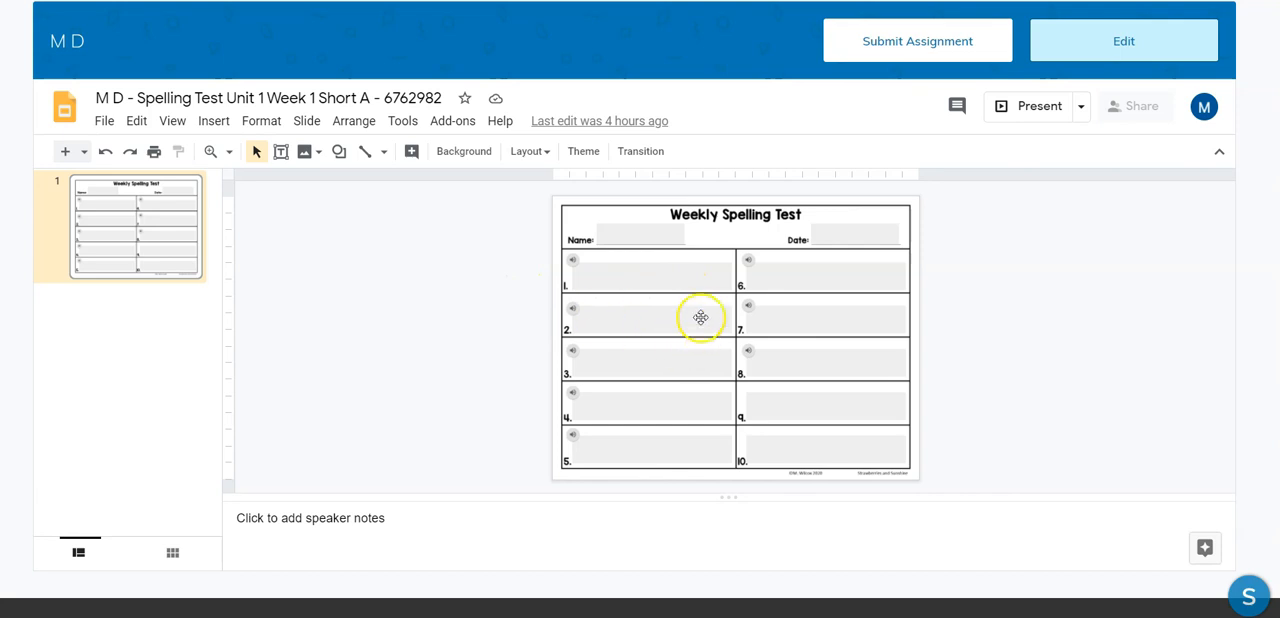
{"action": "mouse_move", "coordinate": [588, 278]}
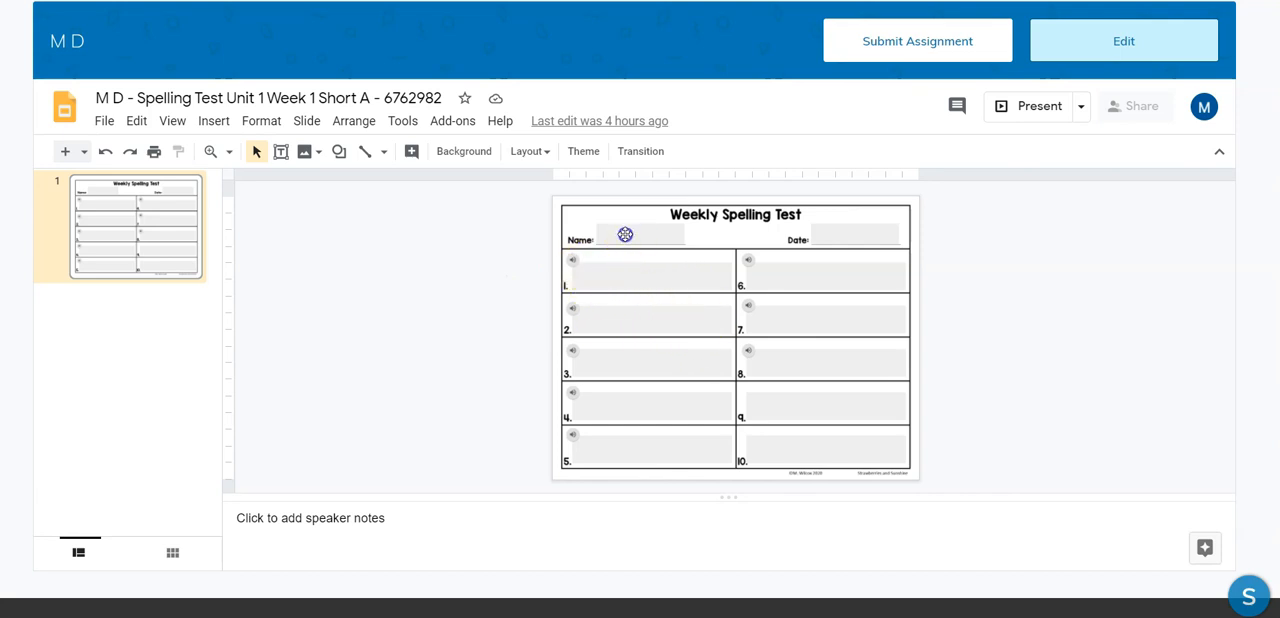
Enter 'Mrs. D.' as the name and August 28, 2020 as the date on the worksheet header
{"action": "left_click", "coordinate": [625, 235]}
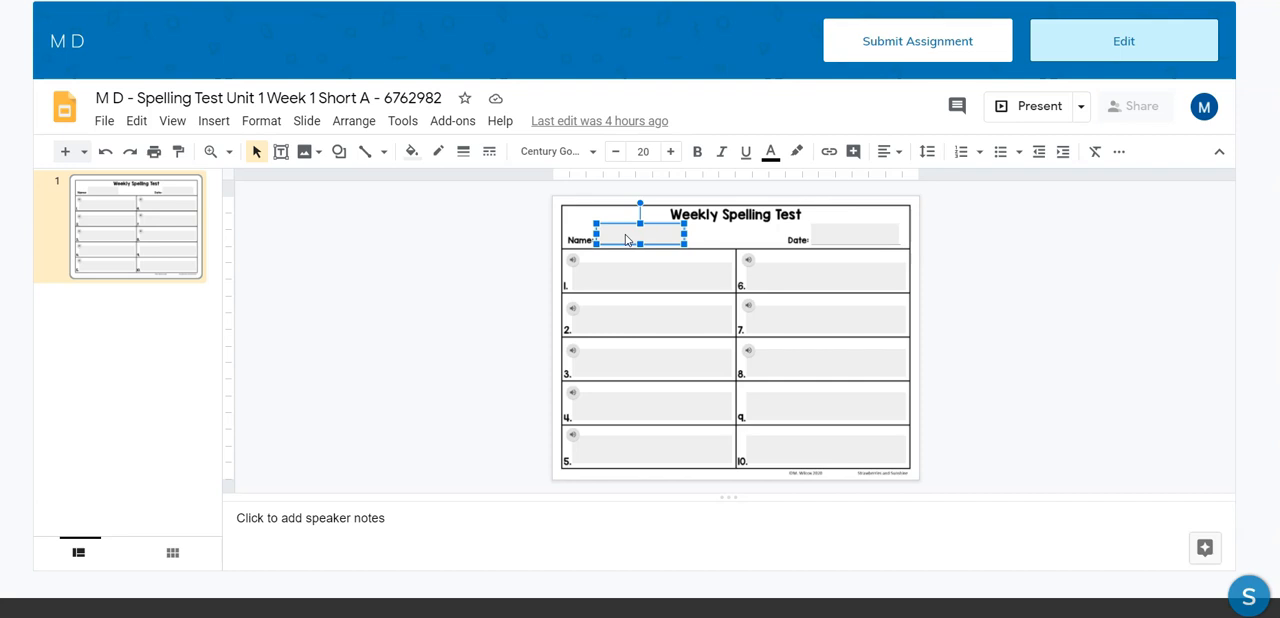
{"action": "type", "text": "Mrs"}
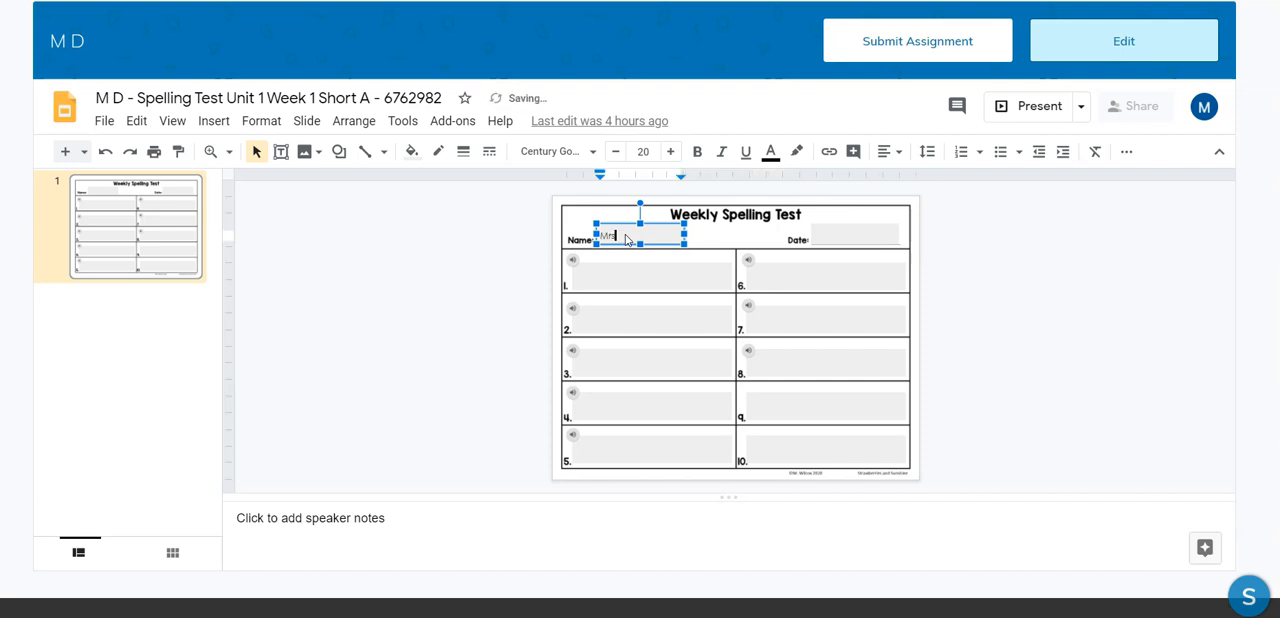
{"action": "type", "text": "Mrs. D."}
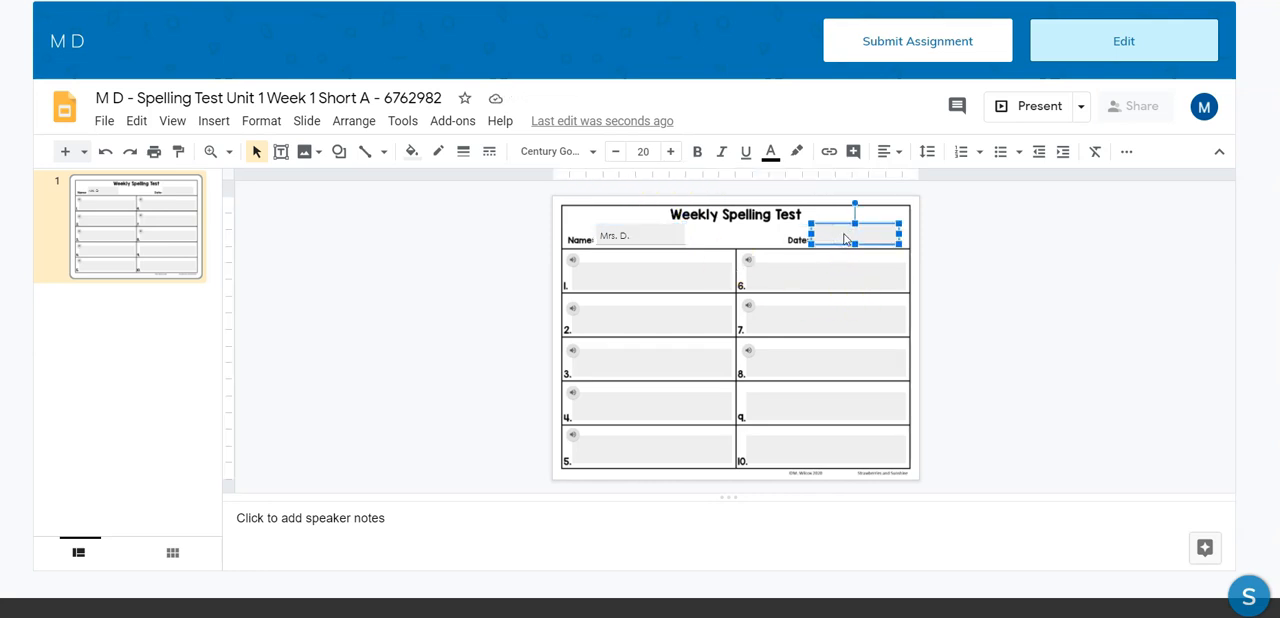
{"action": "type", "text": "August 28, 2020"}
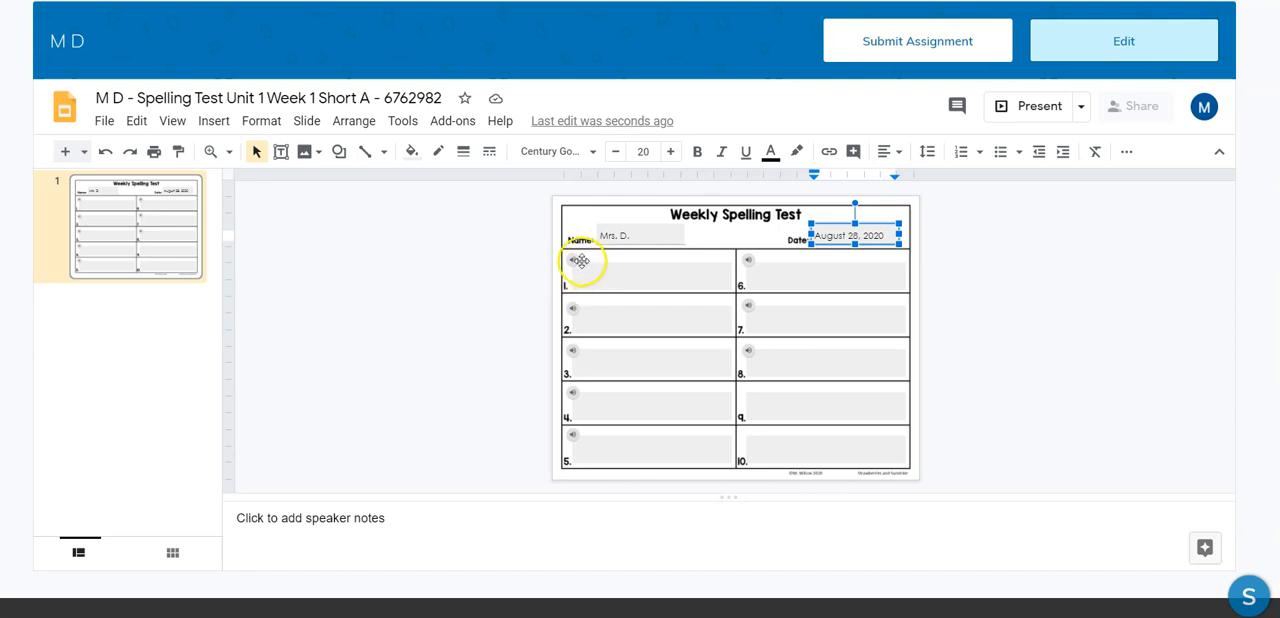
{"action": "left_click", "coordinate": [573, 260]}
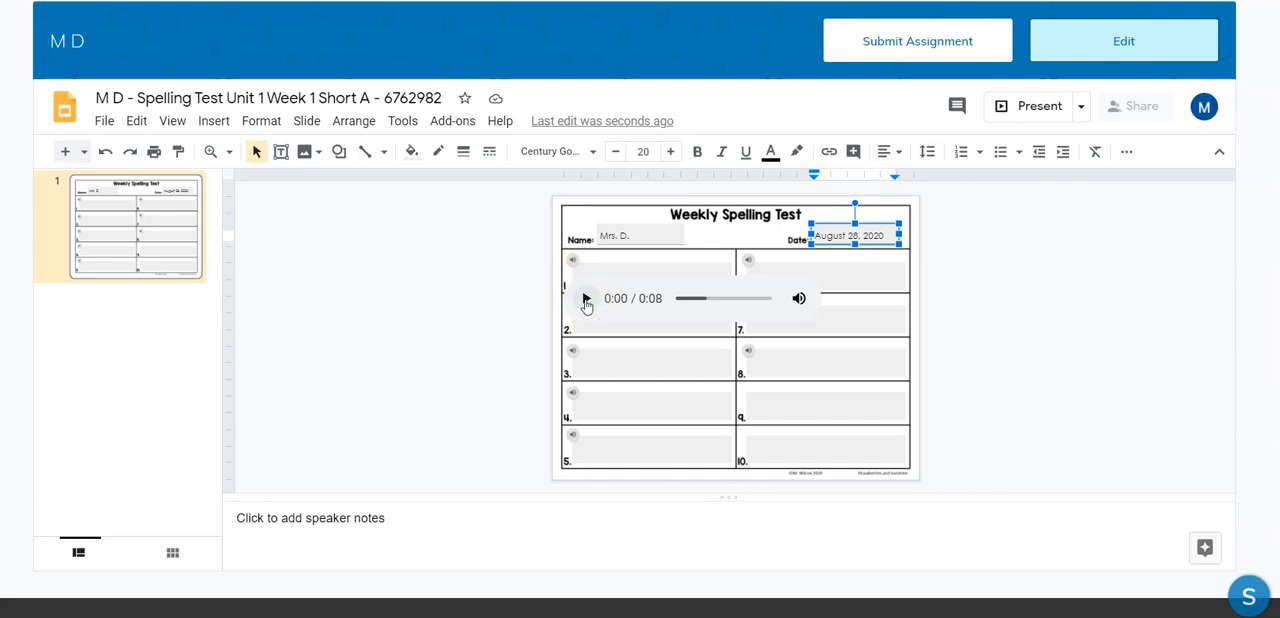
{"action": "left_click", "coordinate": [586, 298]}
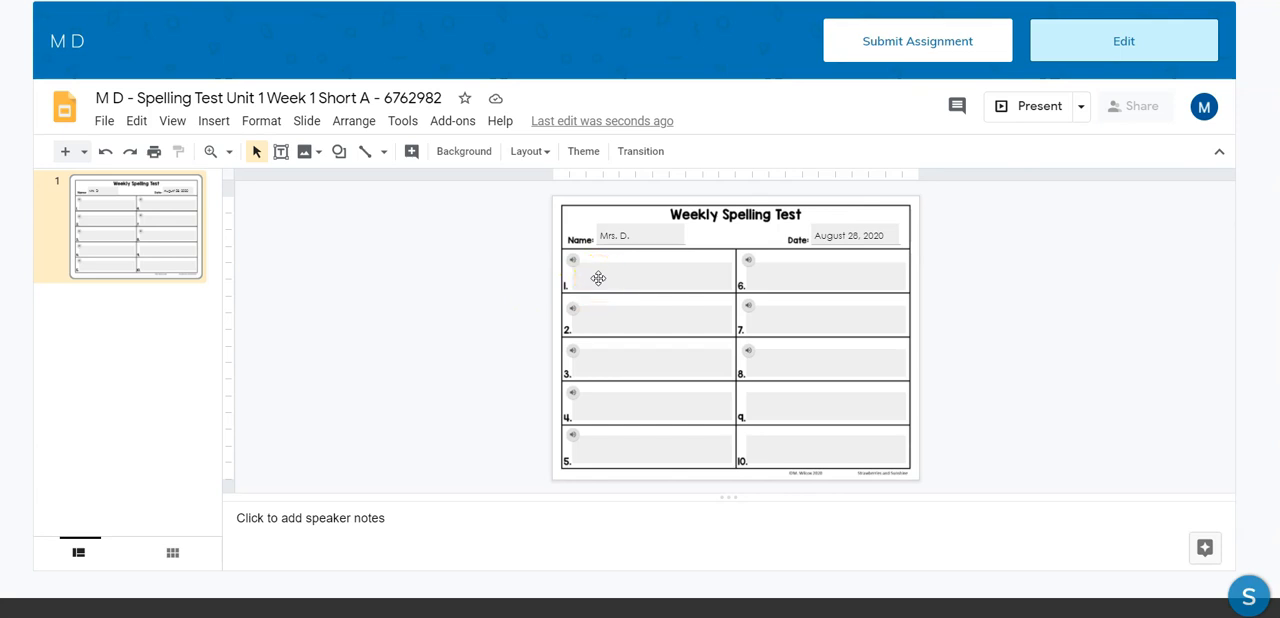
{"action": "left_click", "coordinate": [648, 270]}
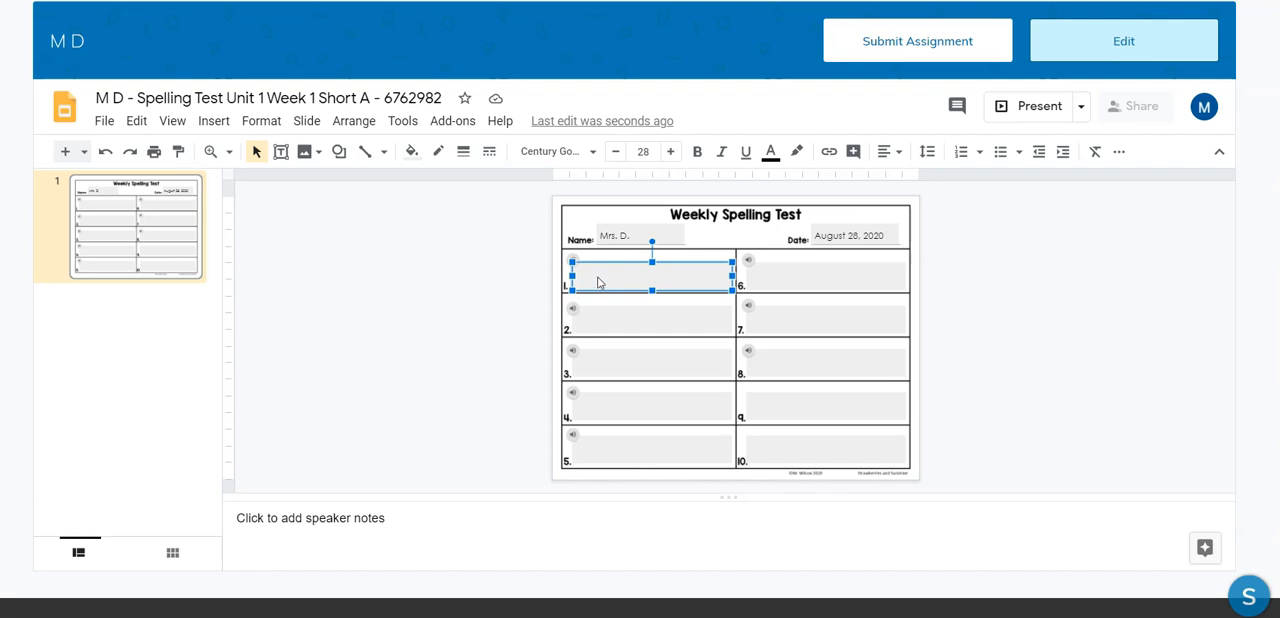
{"action": "type", "text": "b"}
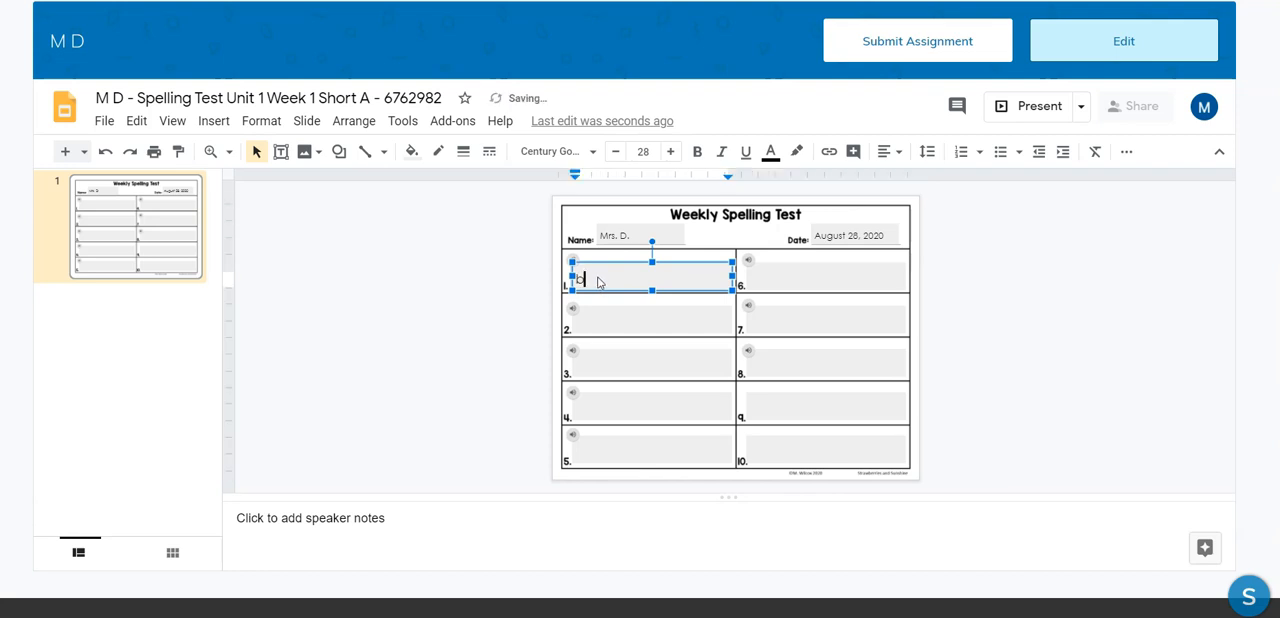
{"action": "type", "text": "bug"}
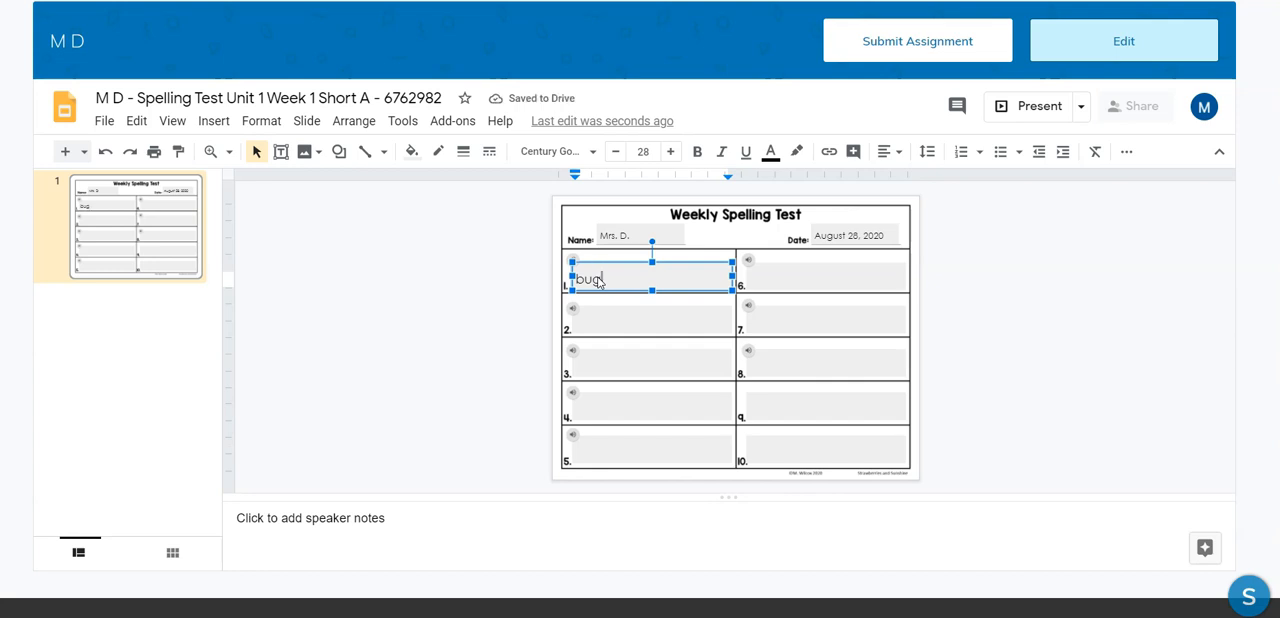
{"action": "mouse_move", "coordinate": [1040, 346]}
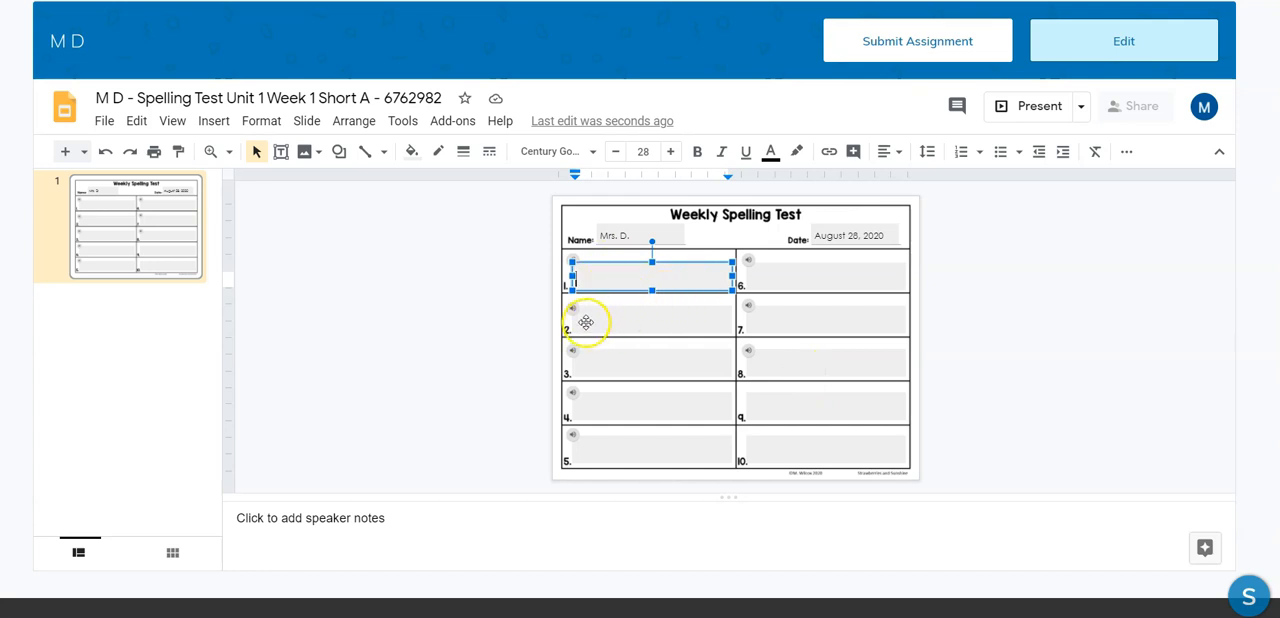
{"action": "left_click_drag", "start_coordinate": [651, 275], "coordinate": [651, 305]}
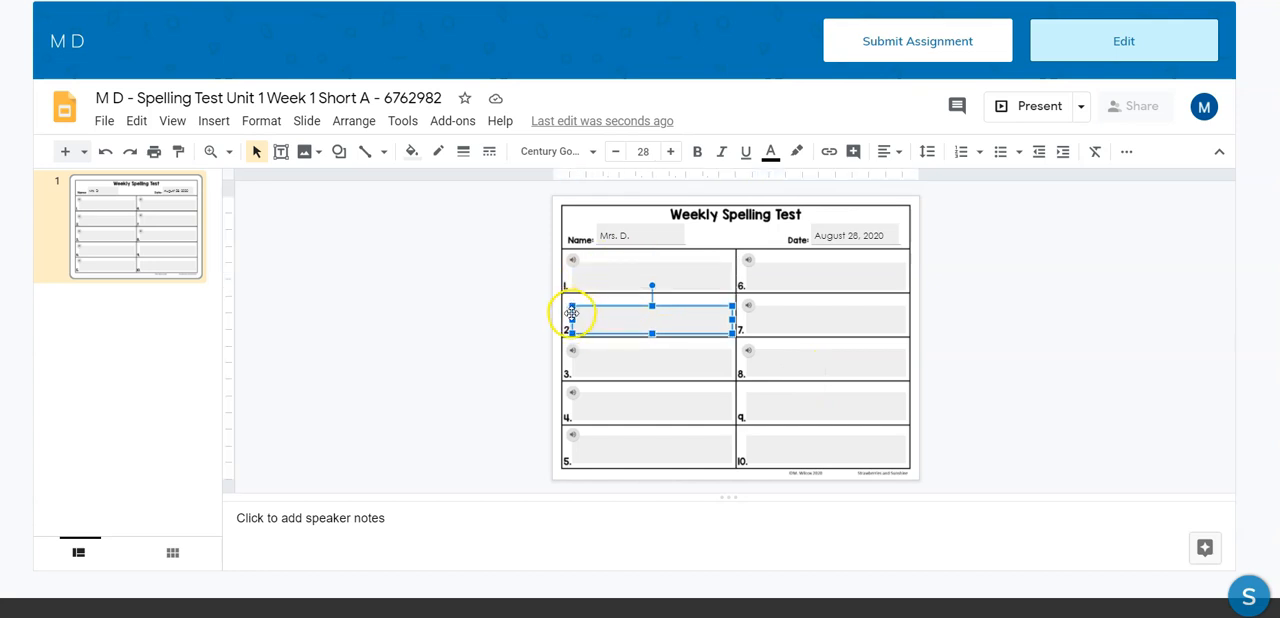
{"action": "left_click", "coordinate": [573, 305]}
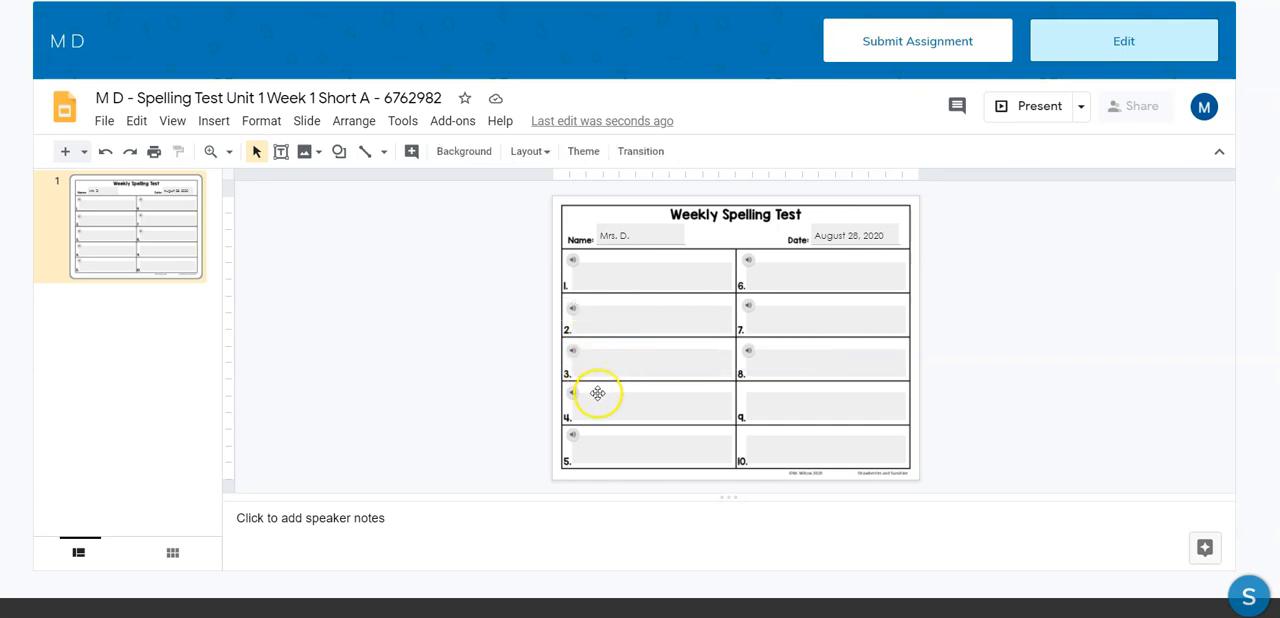
{"action": "mouse_move", "coordinate": [770, 360]}
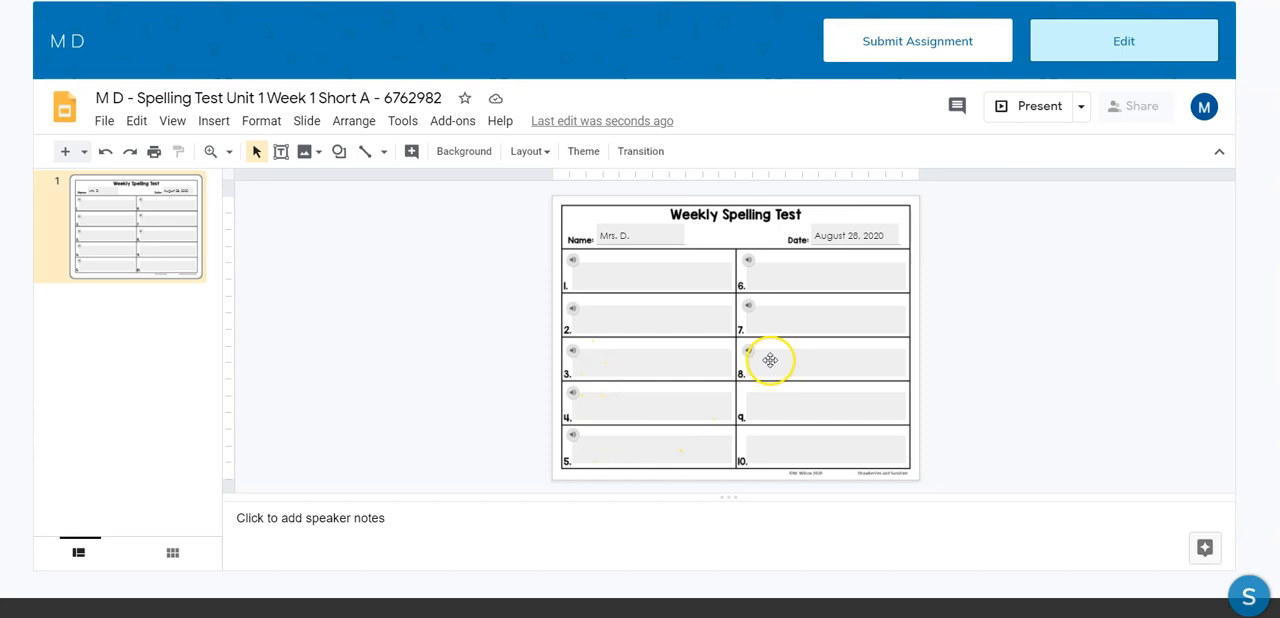
{"action": "mouse_move", "coordinate": [773, 361]}
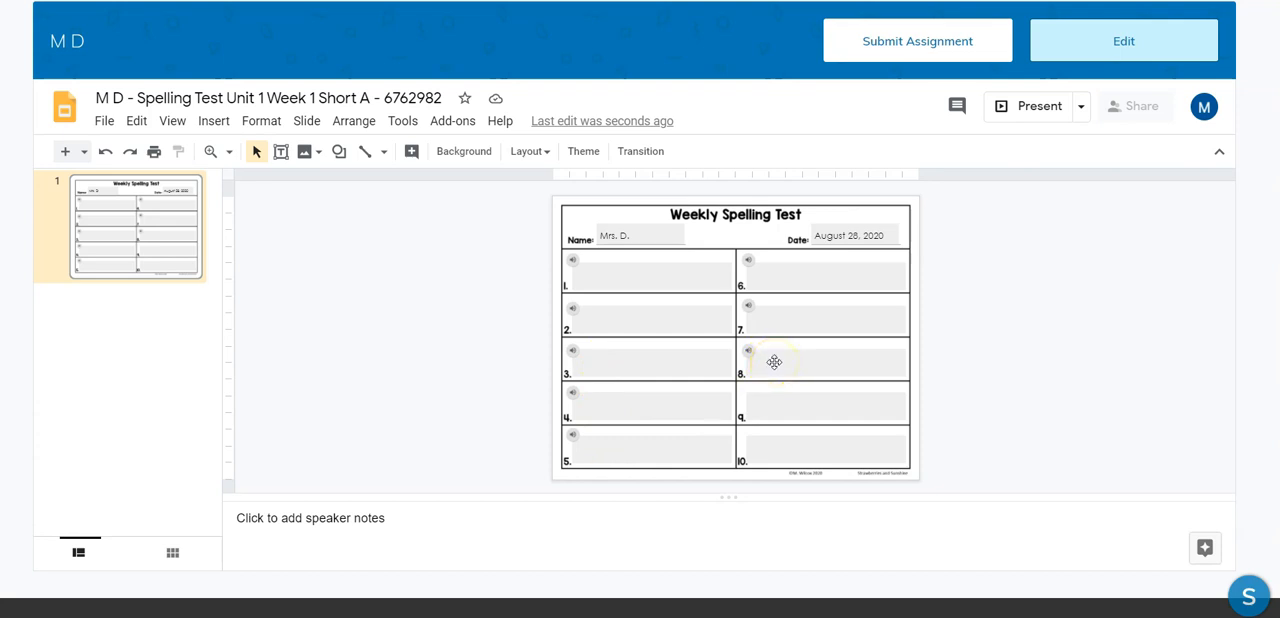
{"action": "mouse_move", "coordinate": [774, 408]}
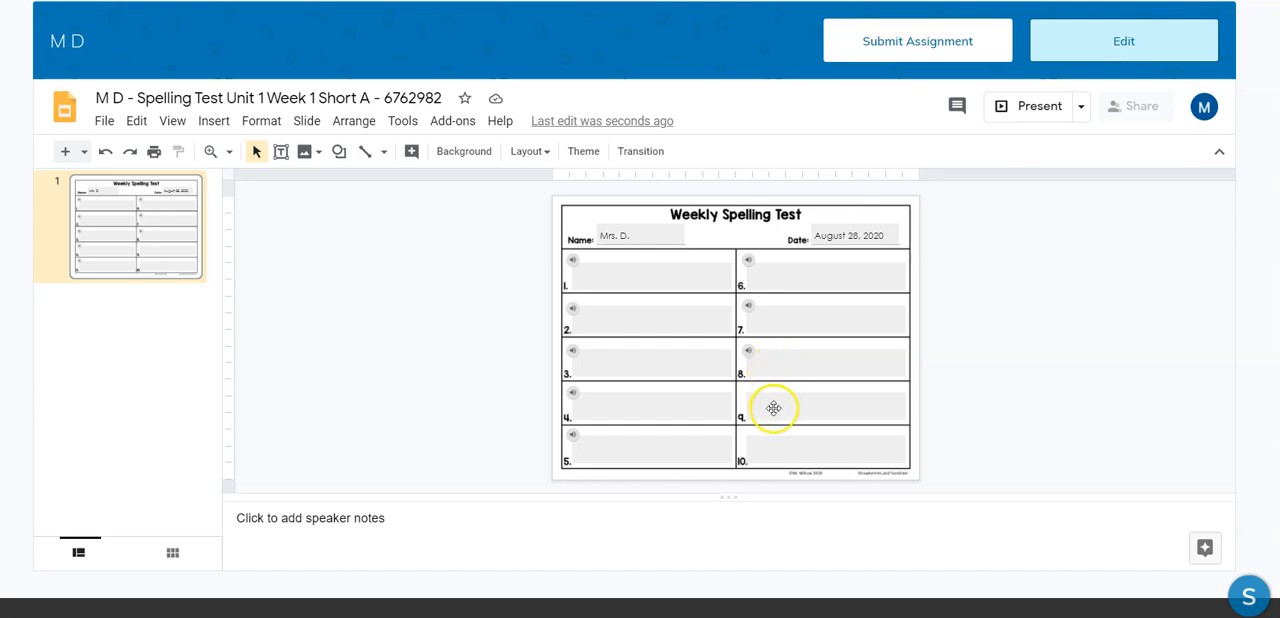
{"action": "mouse_move", "coordinate": [781, 442]}
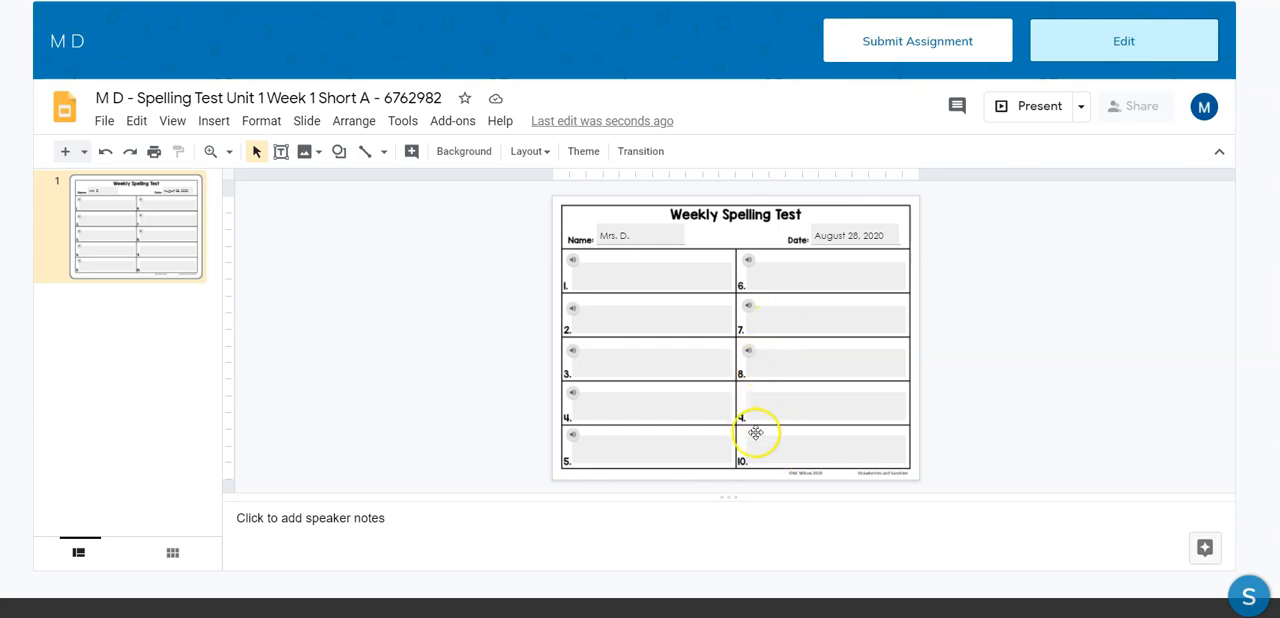
{"action": "mouse_move", "coordinate": [765, 285]}
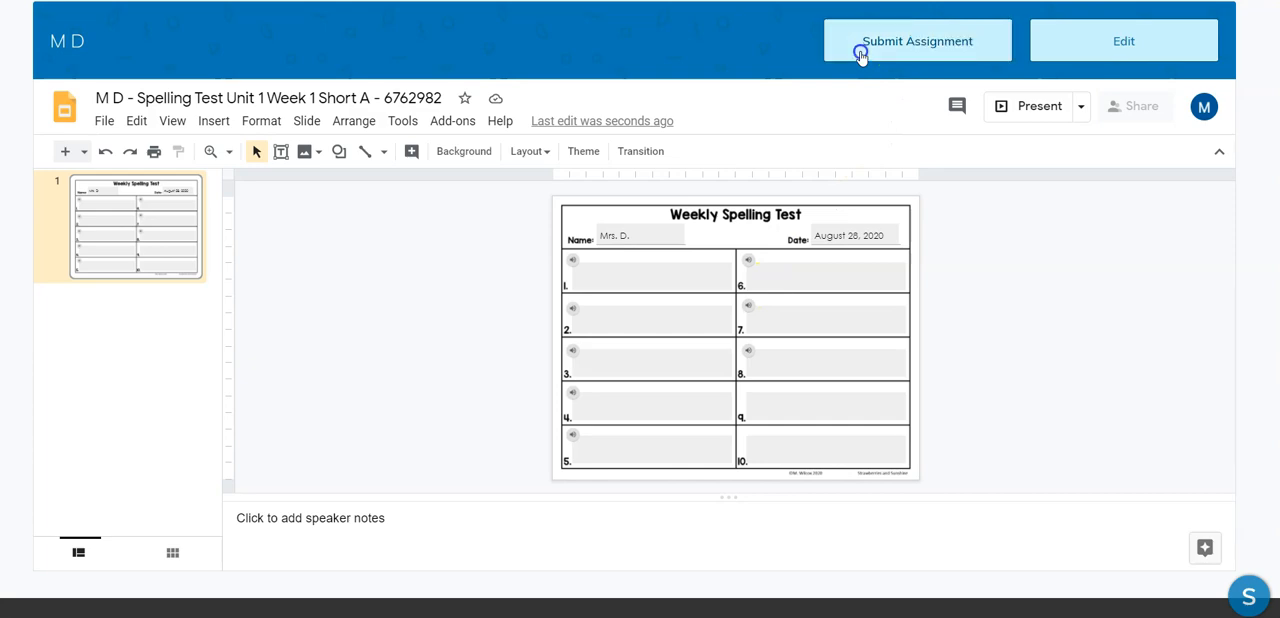
{"action": "left_click", "coordinate": [916, 40]}
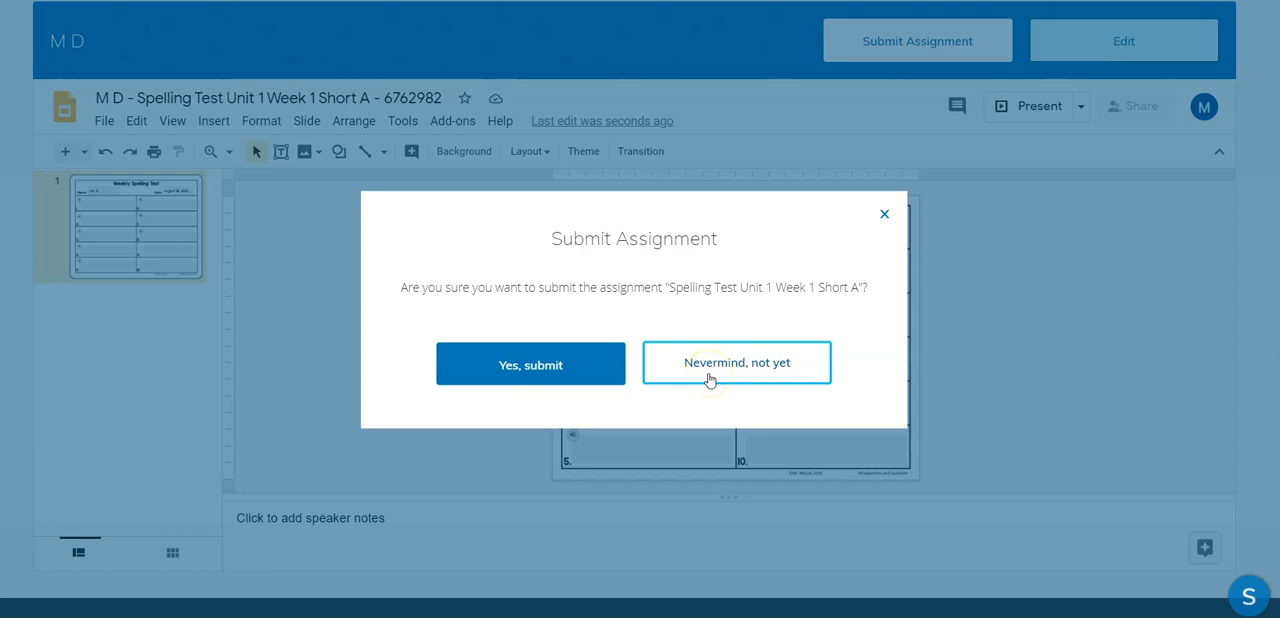
{"action": "left_click", "coordinate": [736, 362]}
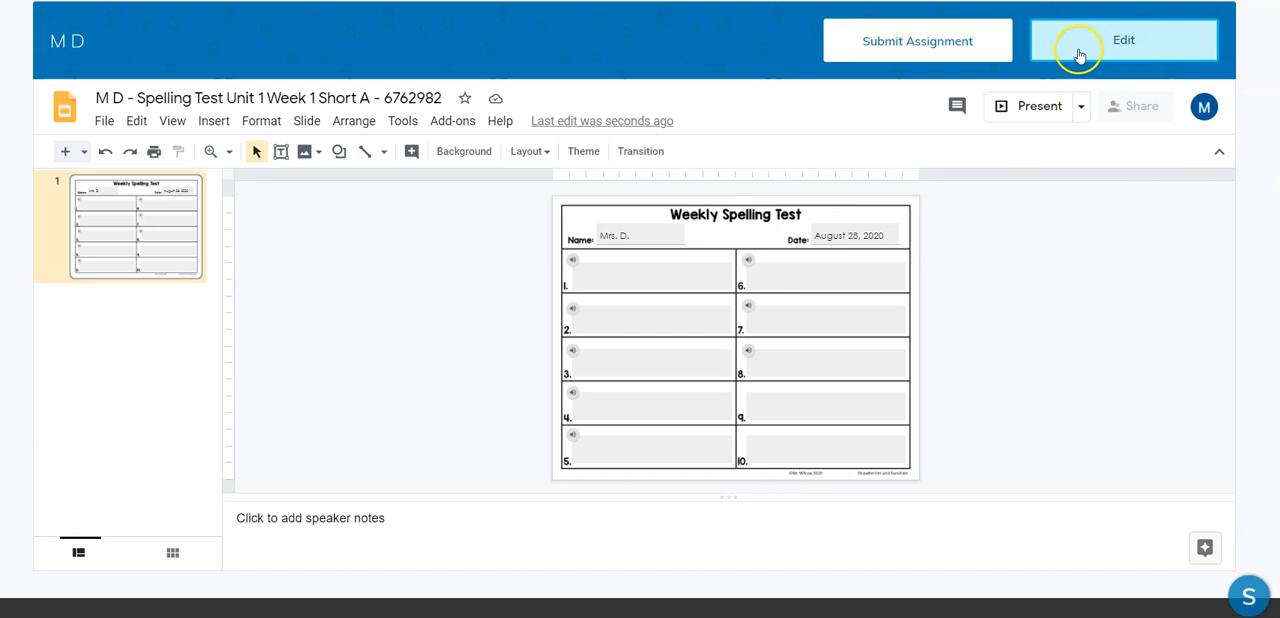
{"action": "mouse_move", "coordinate": [855, 100]}
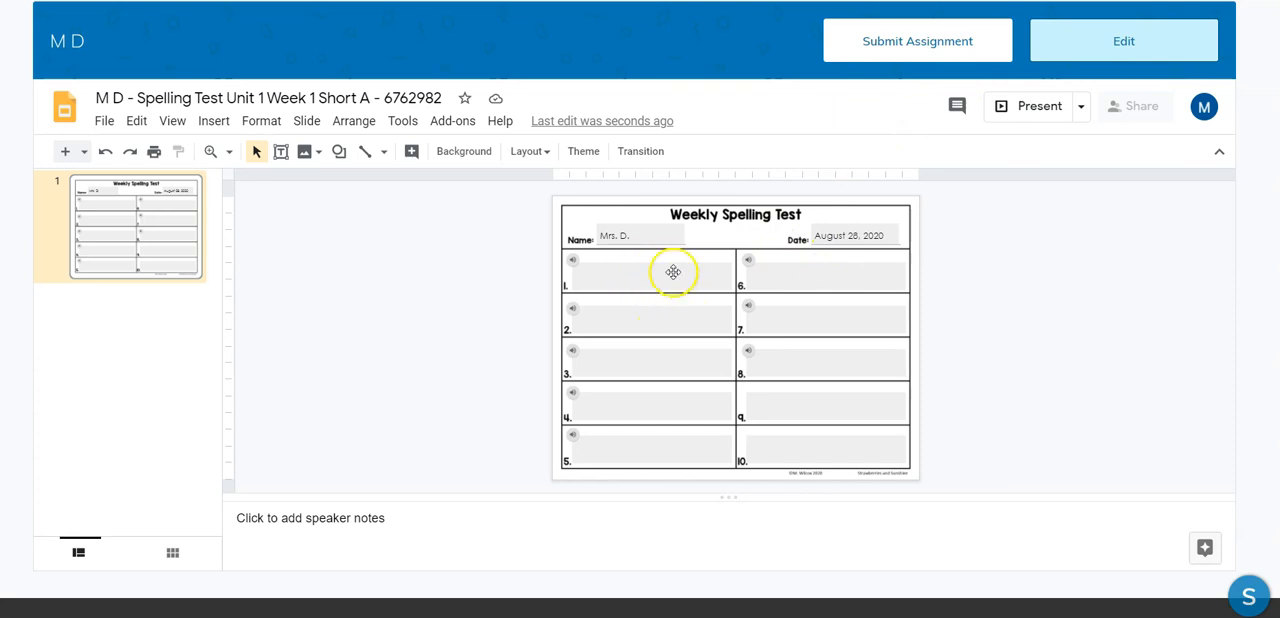
{"action": "mouse_move", "coordinate": [641, 270]}
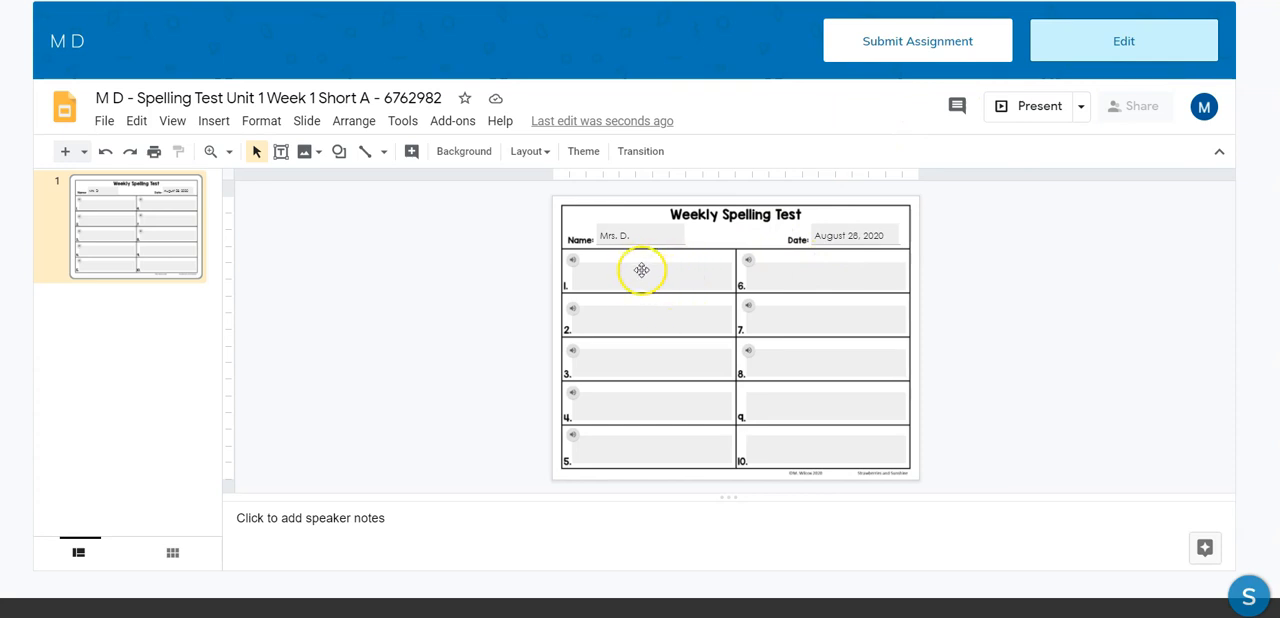
{"action": "mouse_move", "coordinate": [803, 226]}
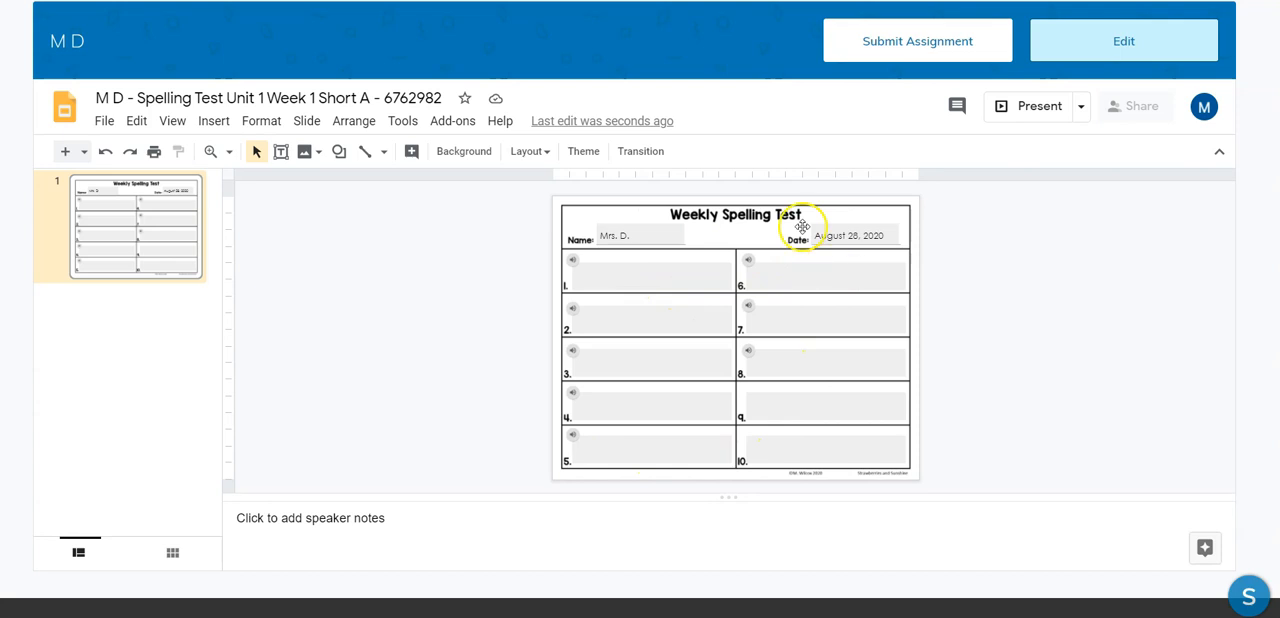
{"action": "mouse_move", "coordinate": [504, 342]}
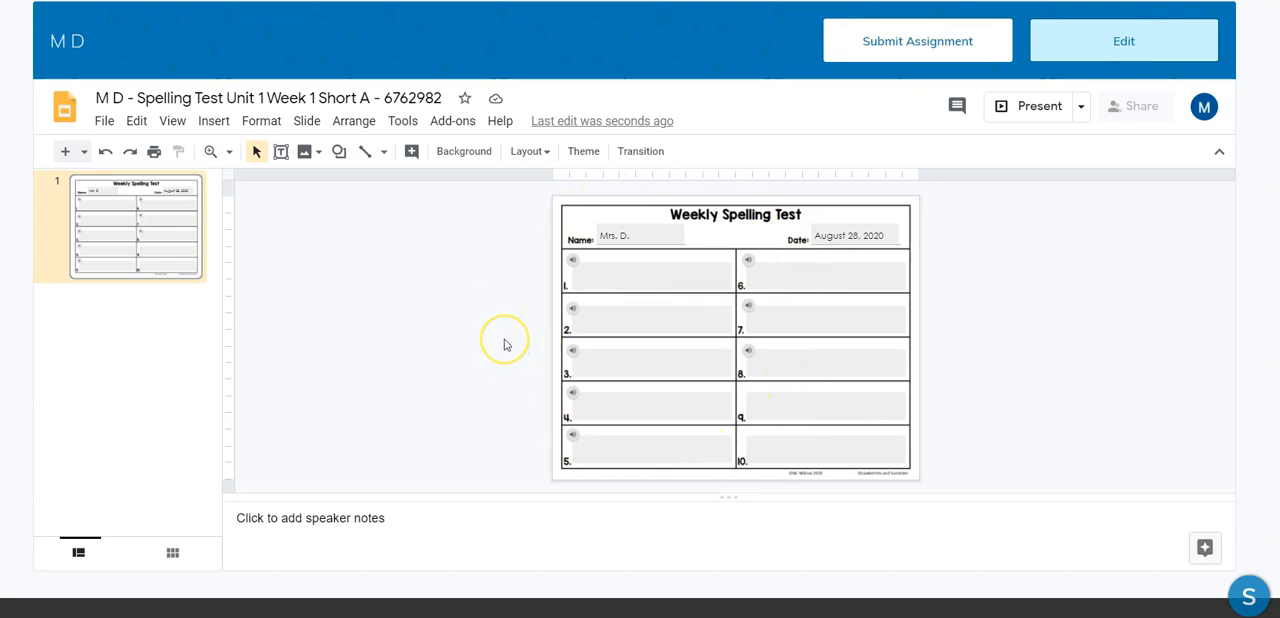
{"action": "mouse_move", "coordinate": [450, 477]}
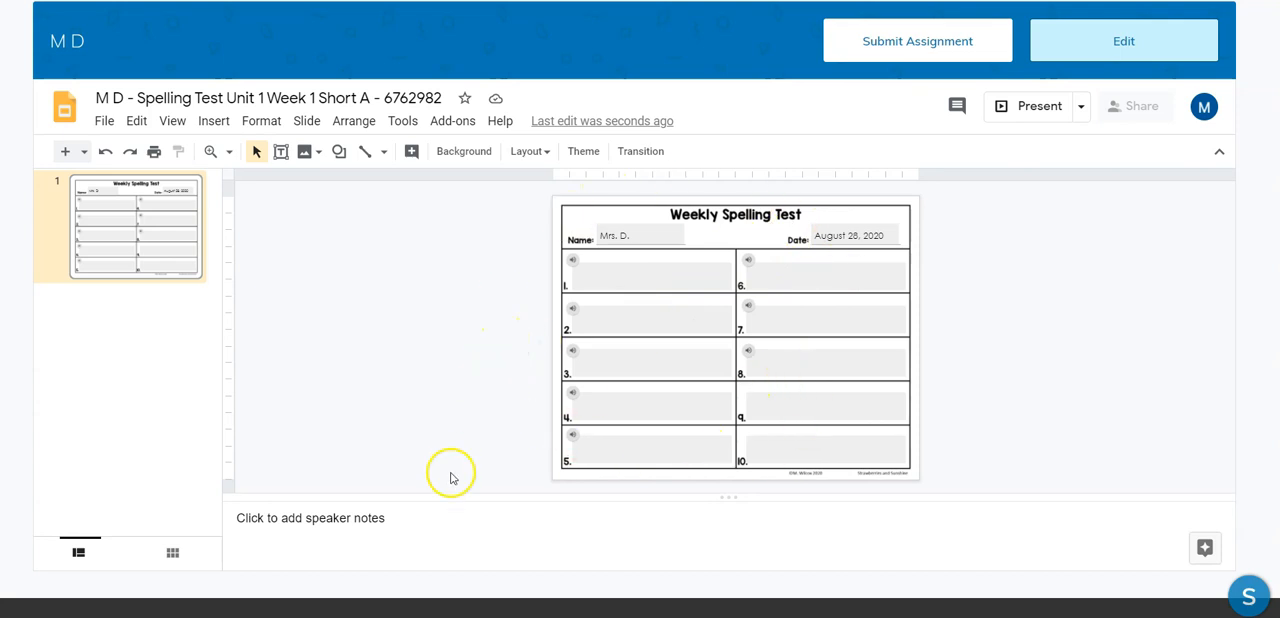
{"action": "mouse_move", "coordinate": [476, 442]}
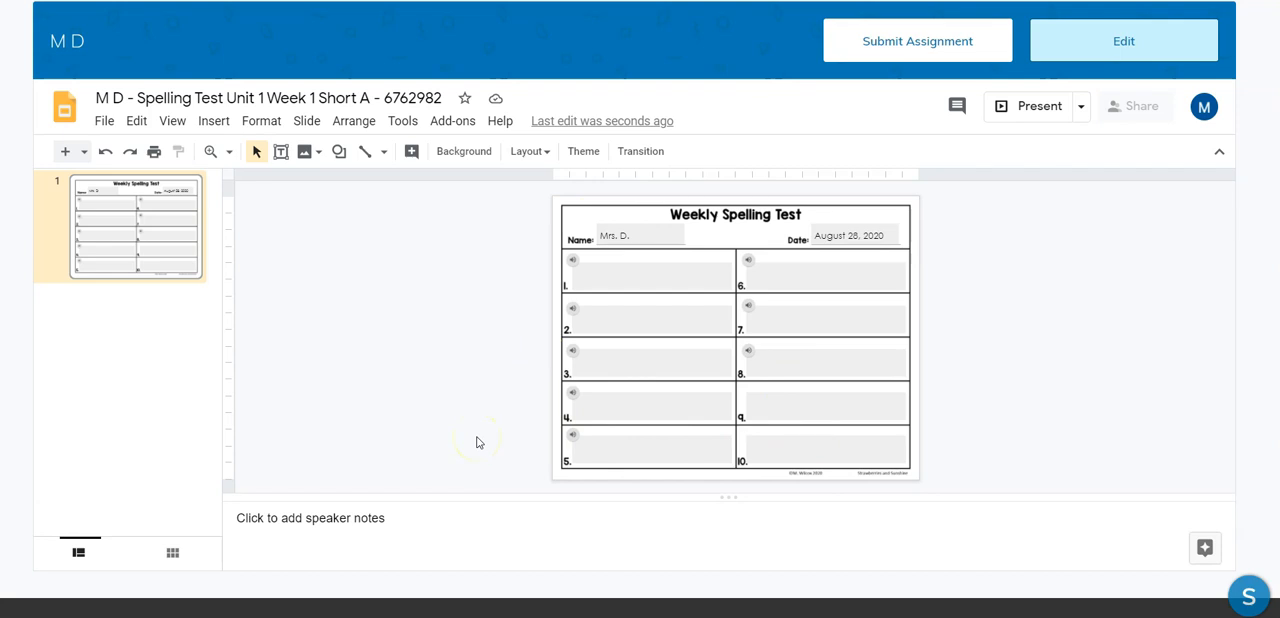
{"action": "mouse_move", "coordinate": [515, 290]}
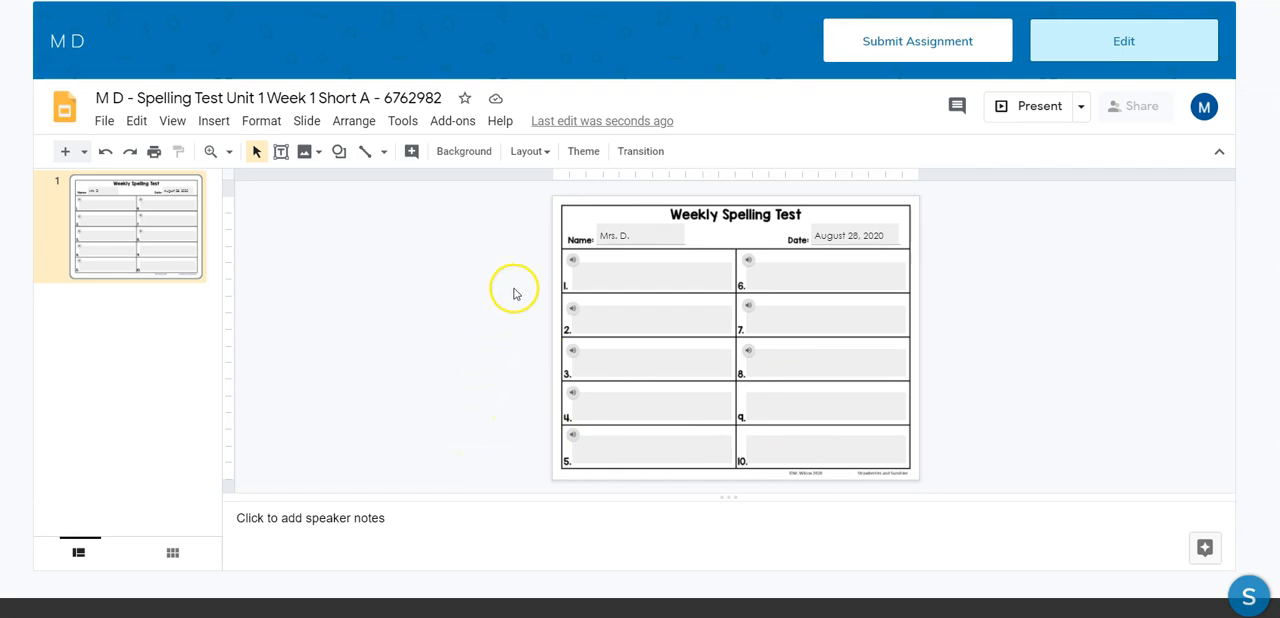
{"action": "left_click", "coordinate": [573, 259]}
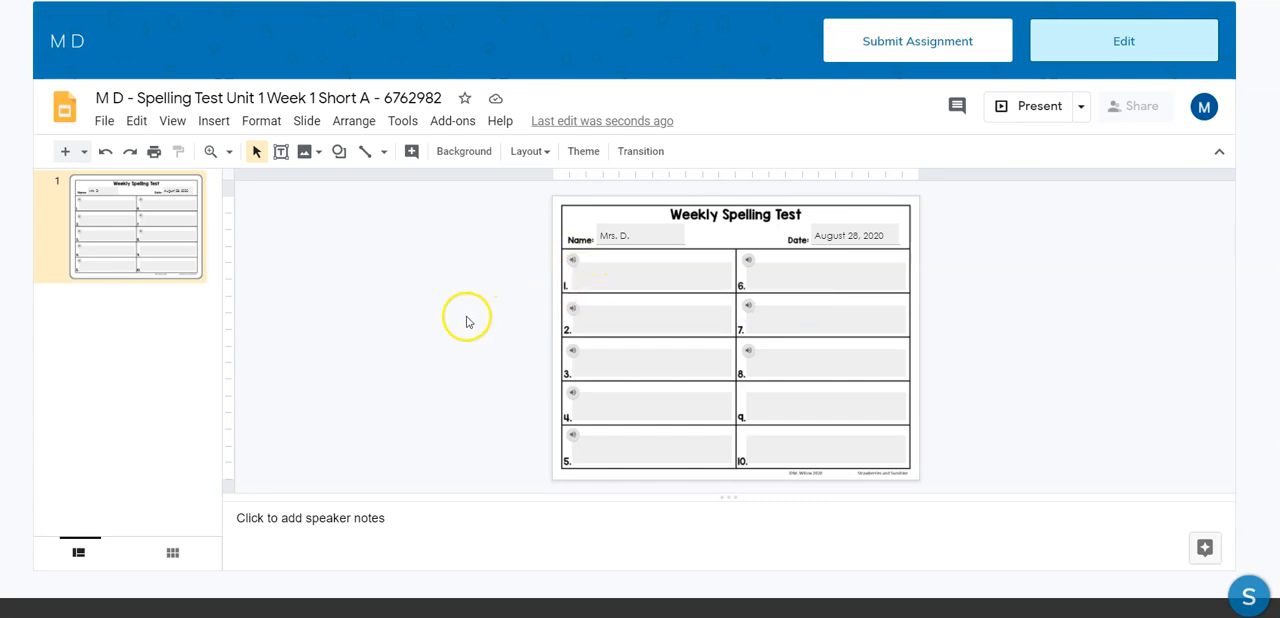
{"action": "mouse_move", "coordinate": [459, 323]}
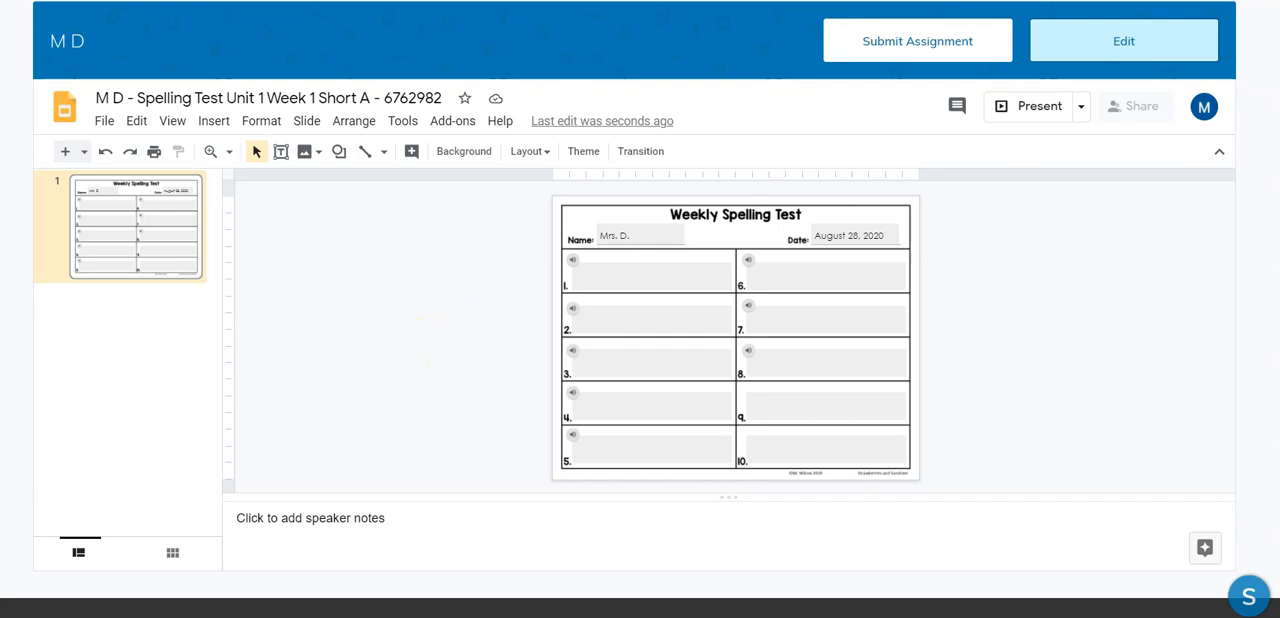
{"action": "mouse_move", "coordinate": [388, 258]}
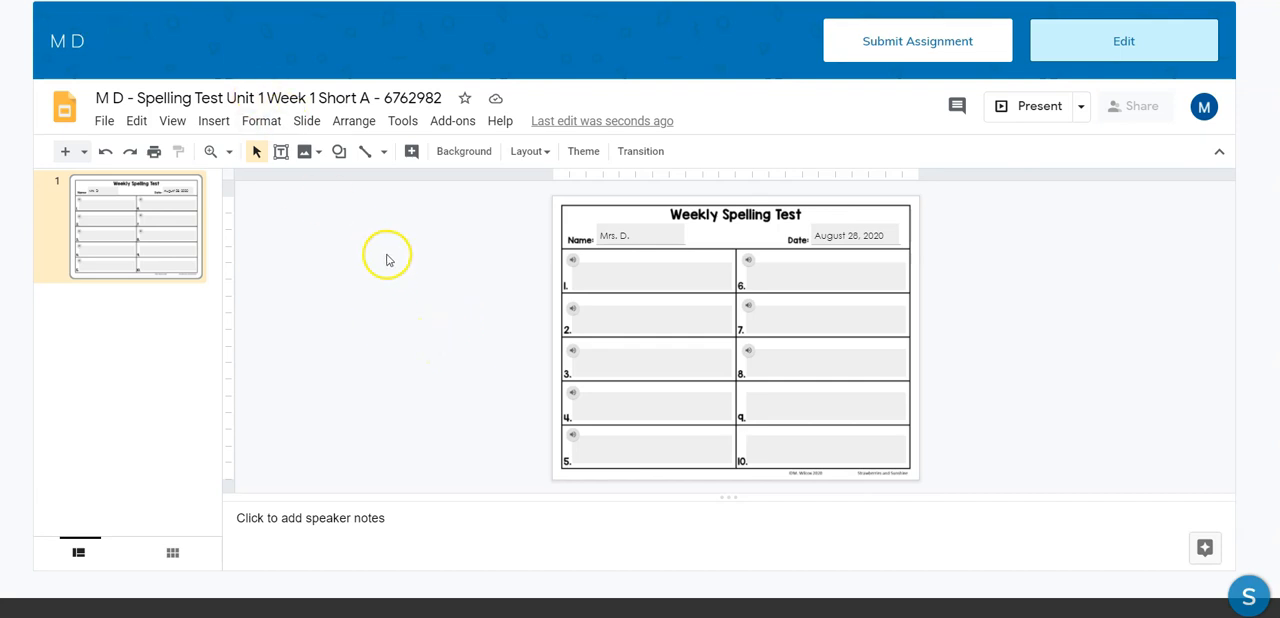